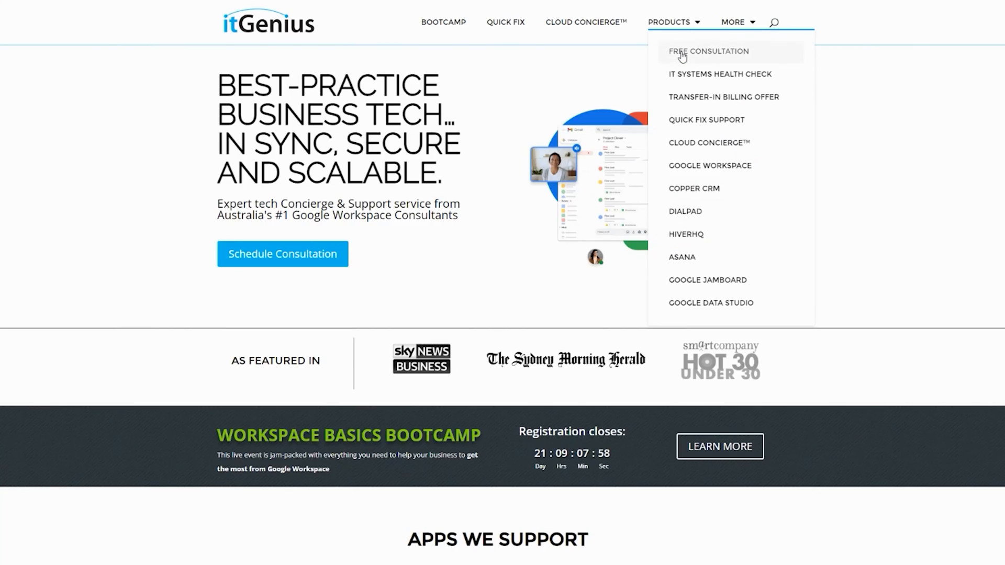
Visit the Free Consultation form, the Cloud Concierge page, then the Quick Fix Support page
click(709, 51)
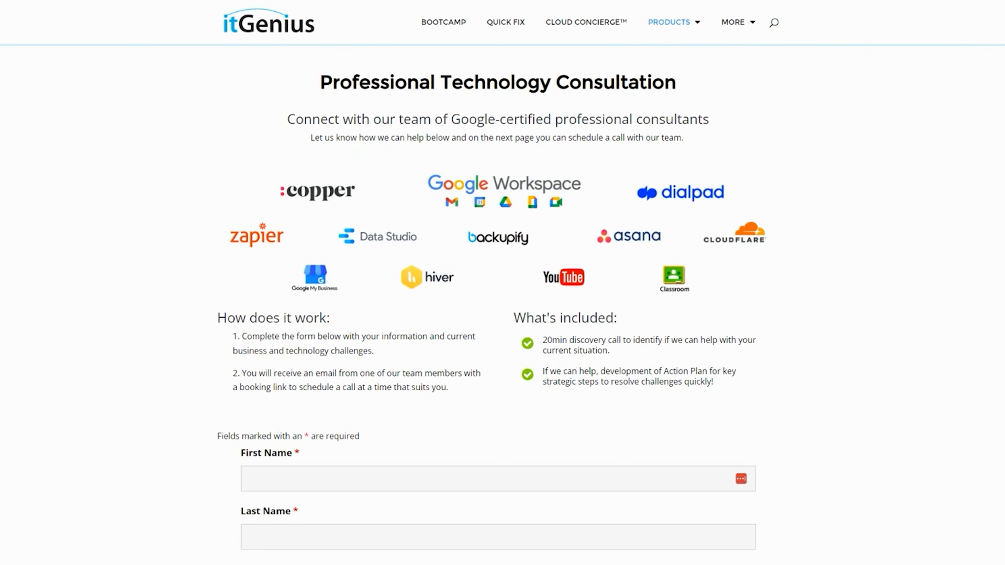
click(585, 22)
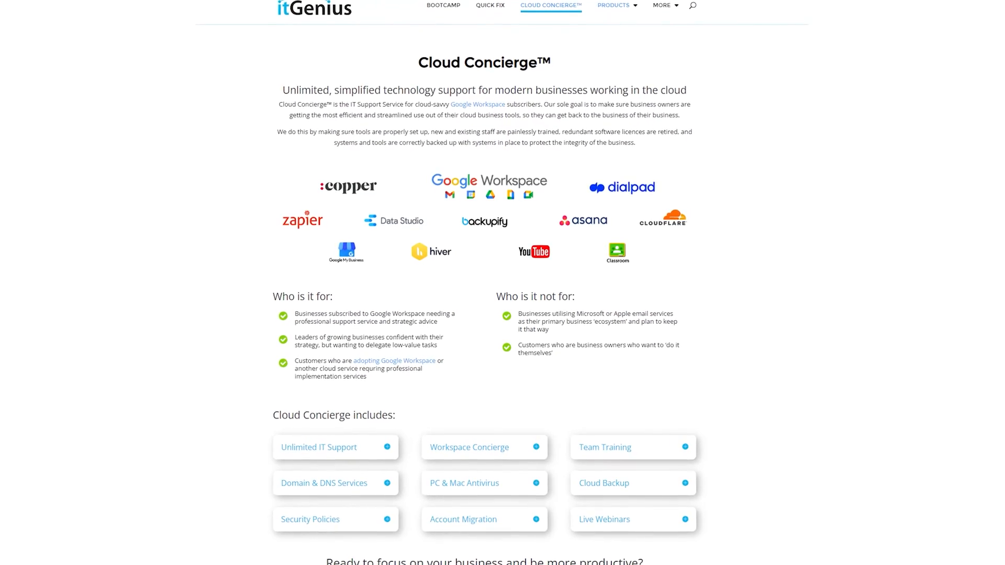
click(490, 5)
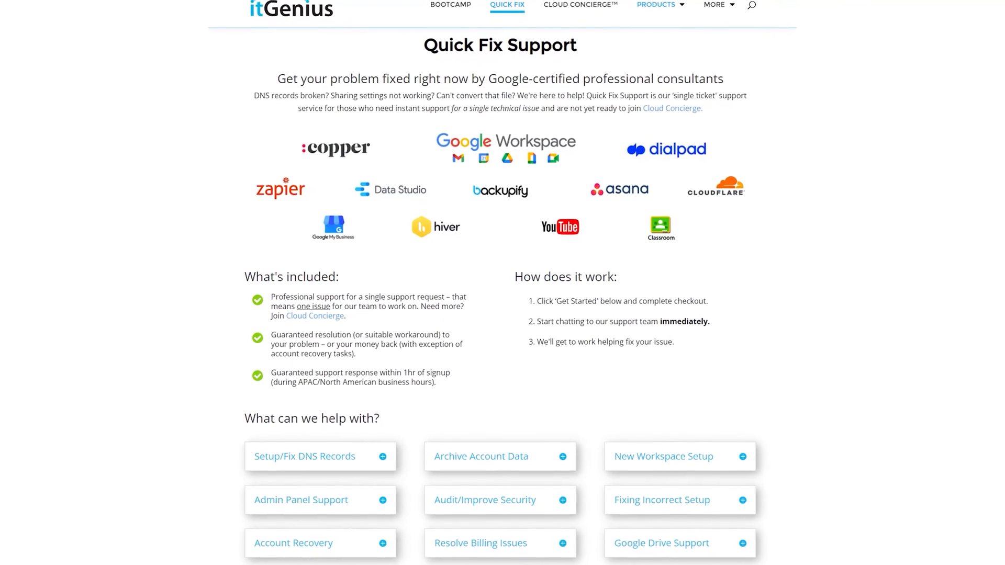